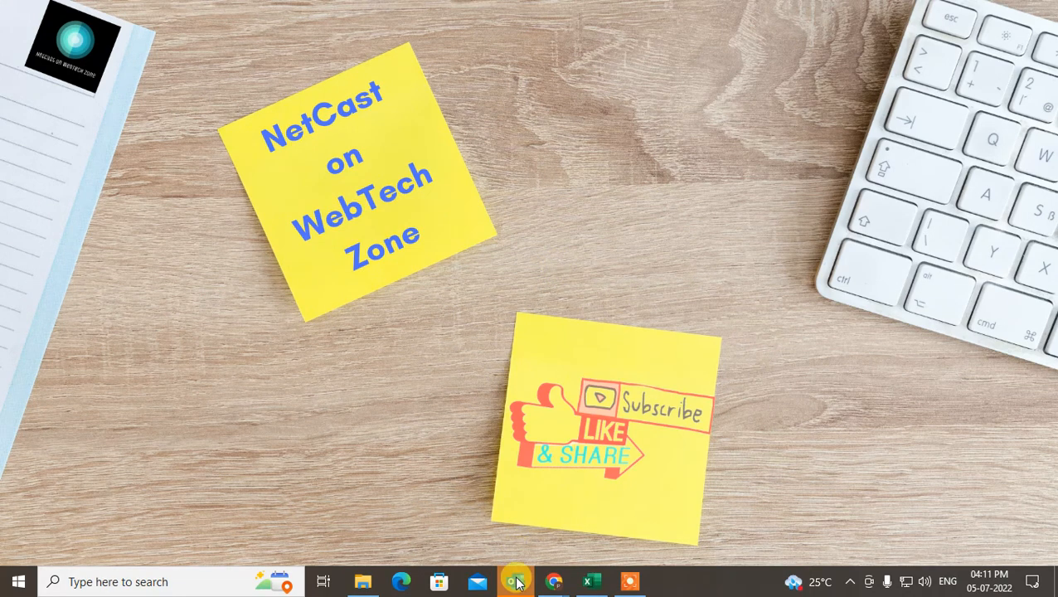
# - Bring up Outlook and reach the Outlook Options window via the File backstage menu
pyautogui.click(514, 580)
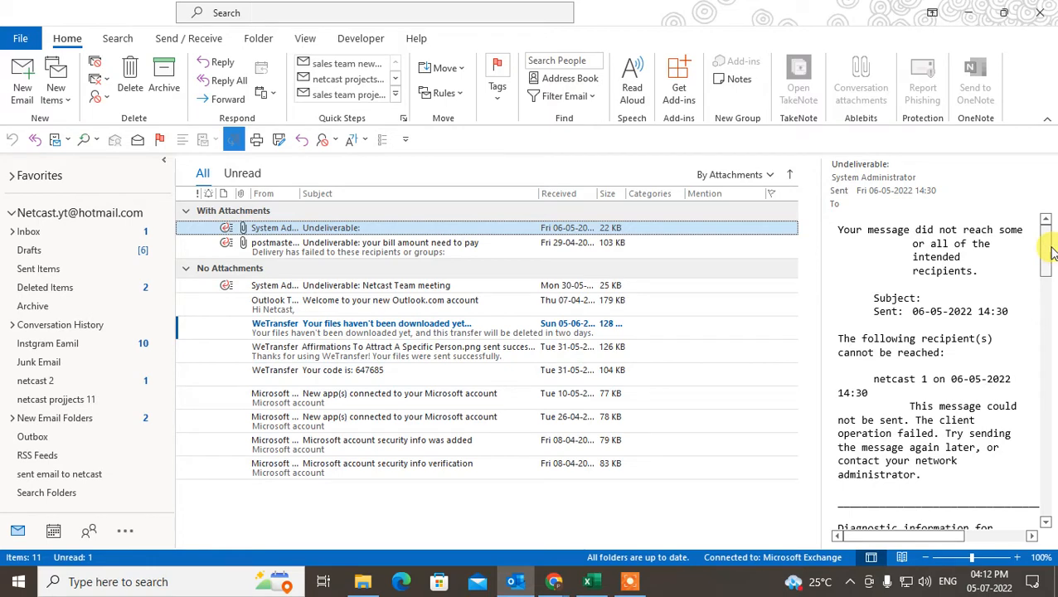
pyautogui.moveTo(454, 370)
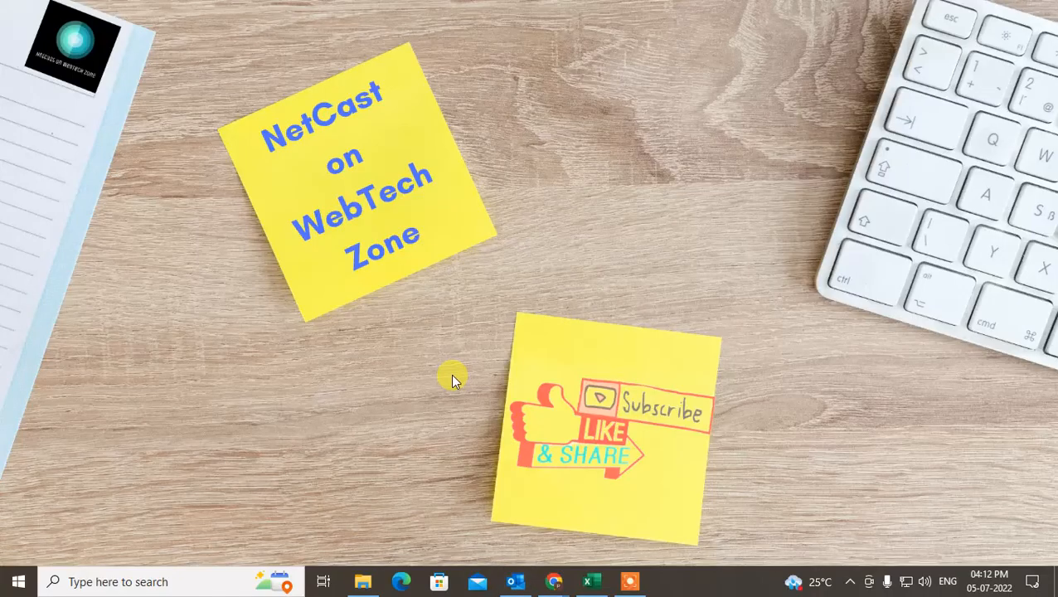
pyautogui.moveTo(345, 278)
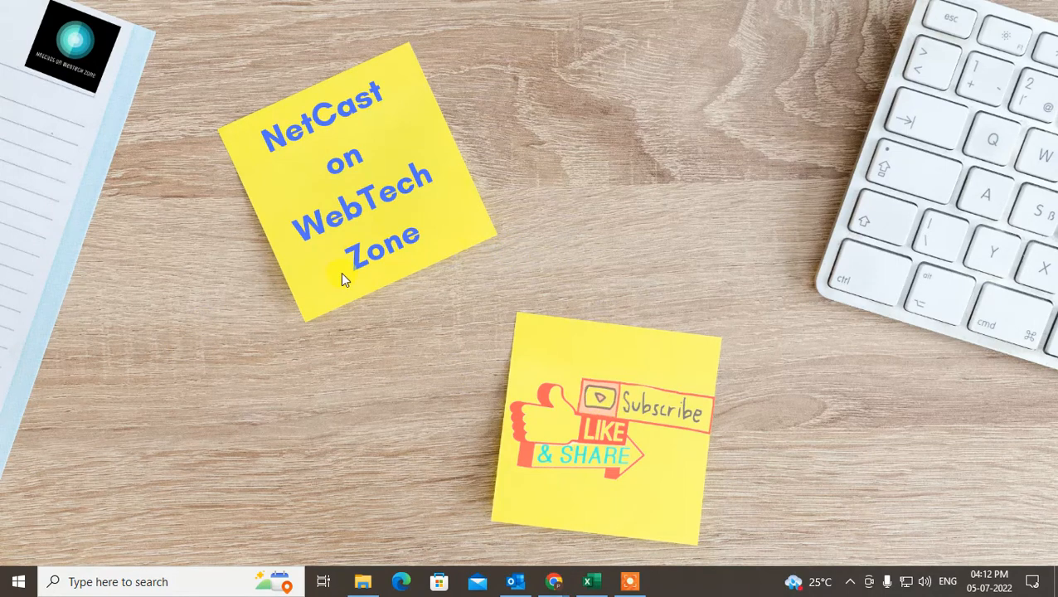
pyautogui.moveTo(594, 373)
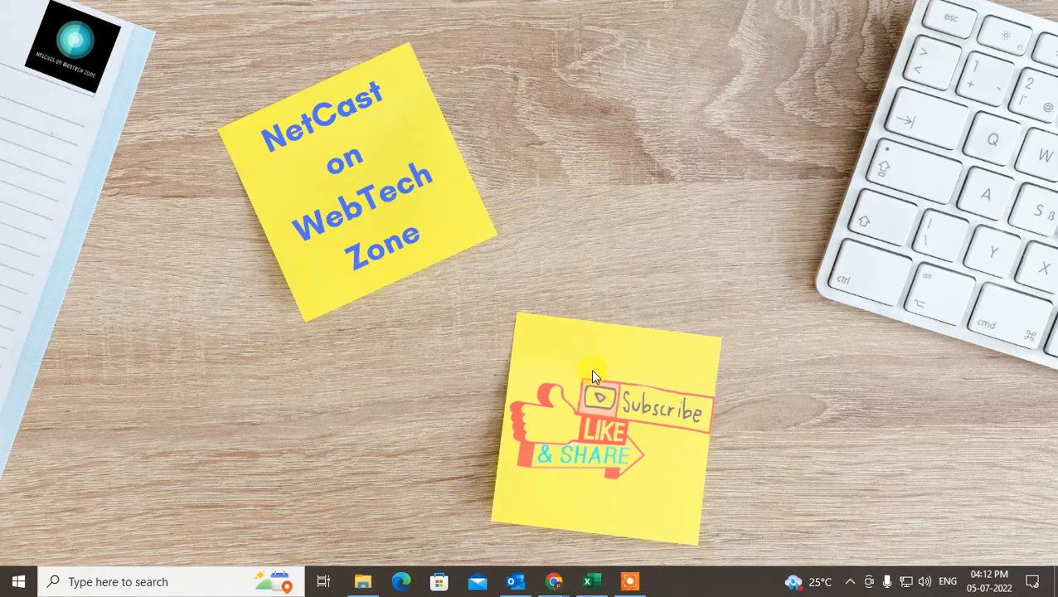
pyautogui.click(514, 580)
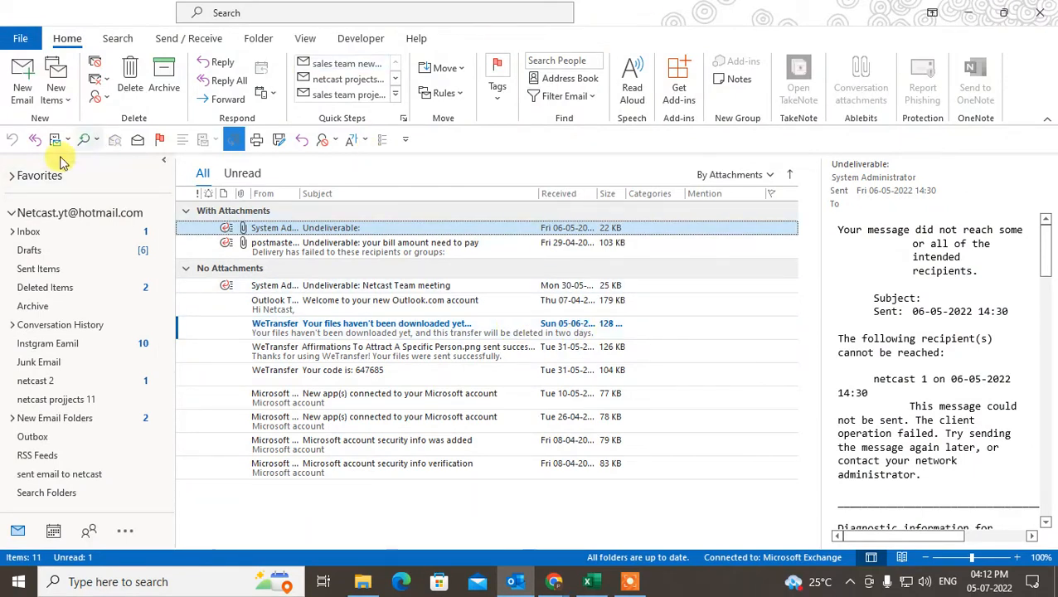
pyautogui.moveTo(786, 6)
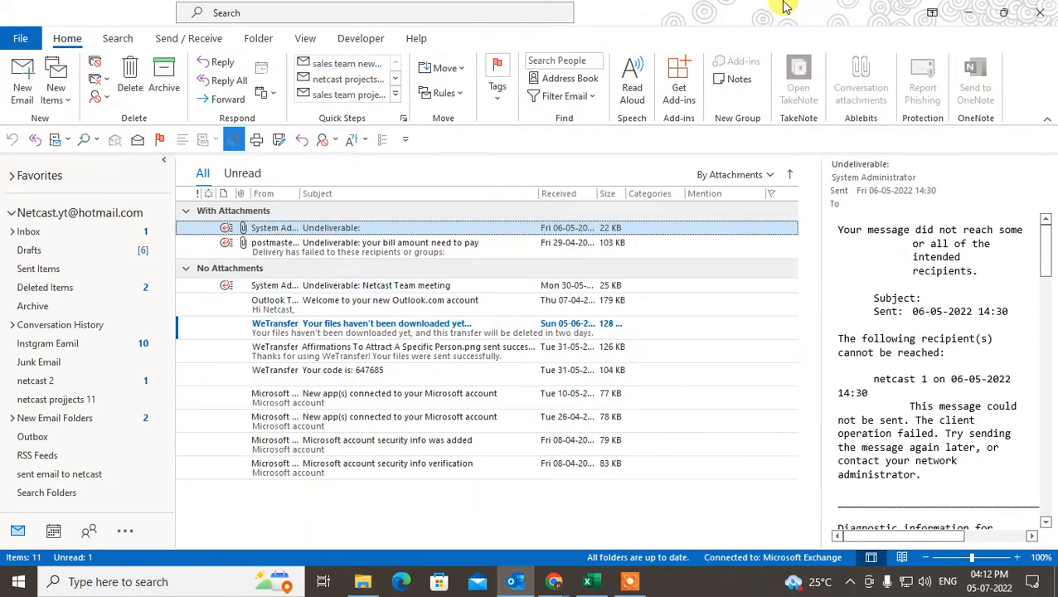
pyautogui.click(20, 38)
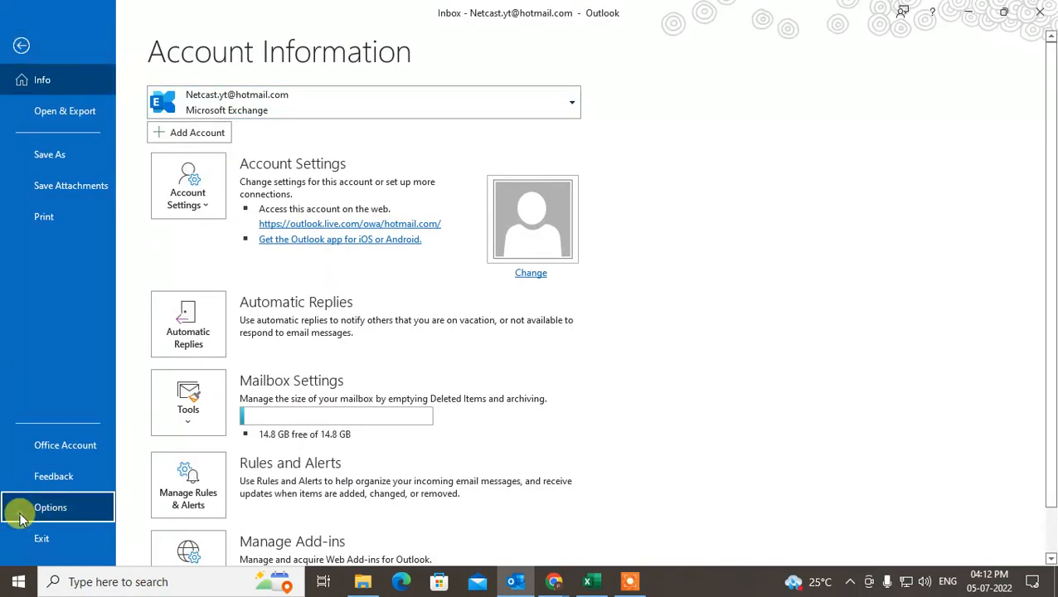
pyautogui.click(49, 508)
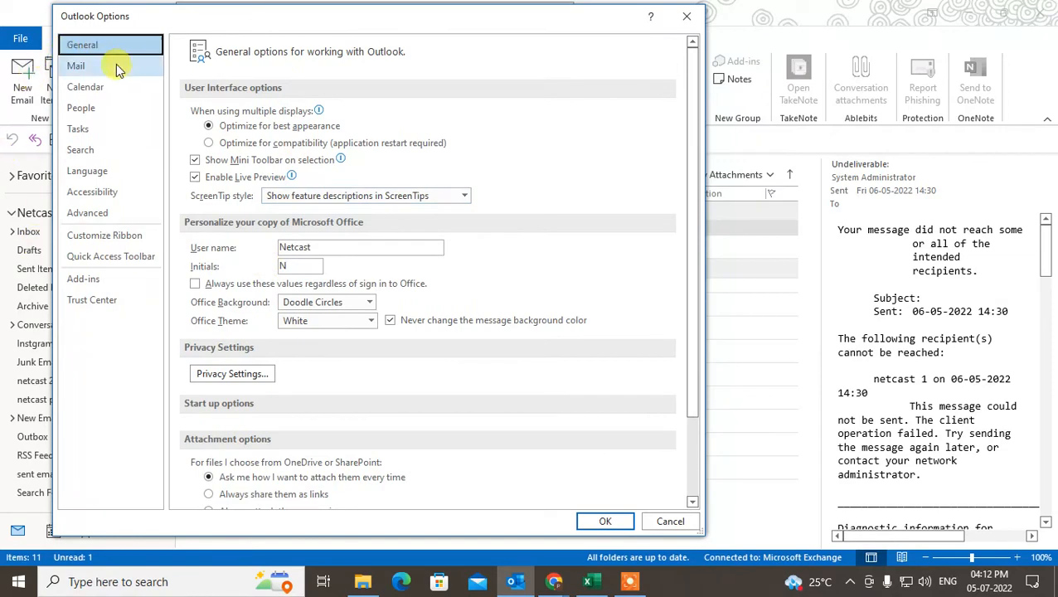
pyautogui.moveTo(86, 86)
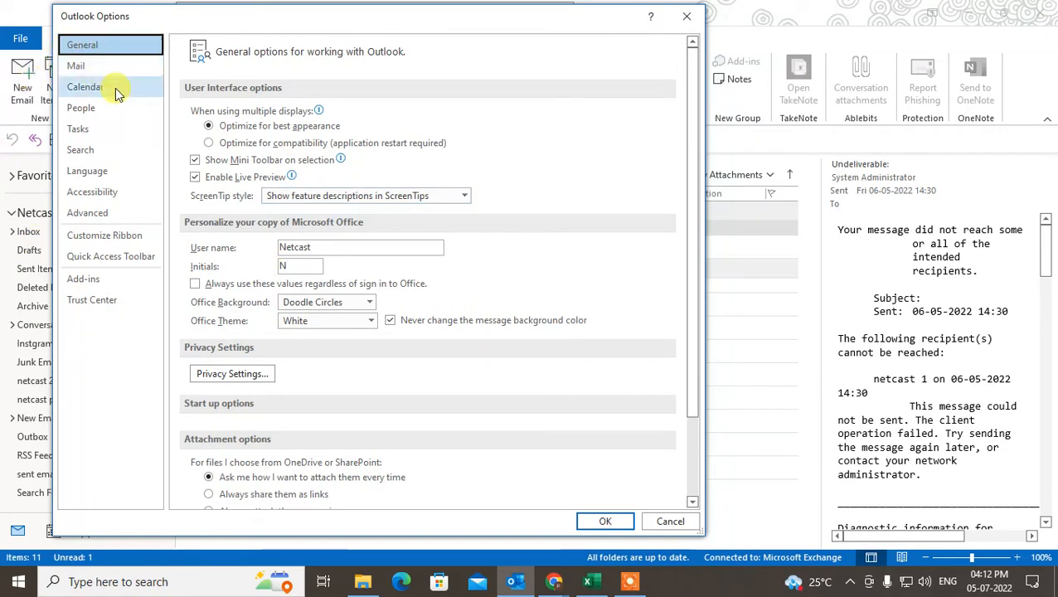
# - In the Calendar settings, set work hours to start at 09:00 and end at 17:00
pyautogui.click(86, 87)
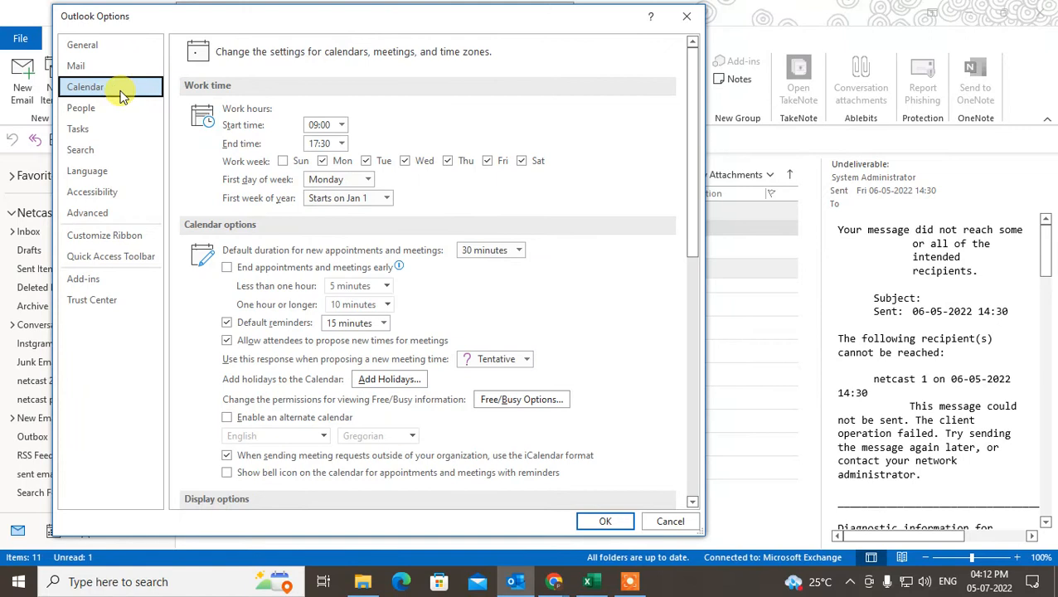
pyautogui.moveTo(214, 93)
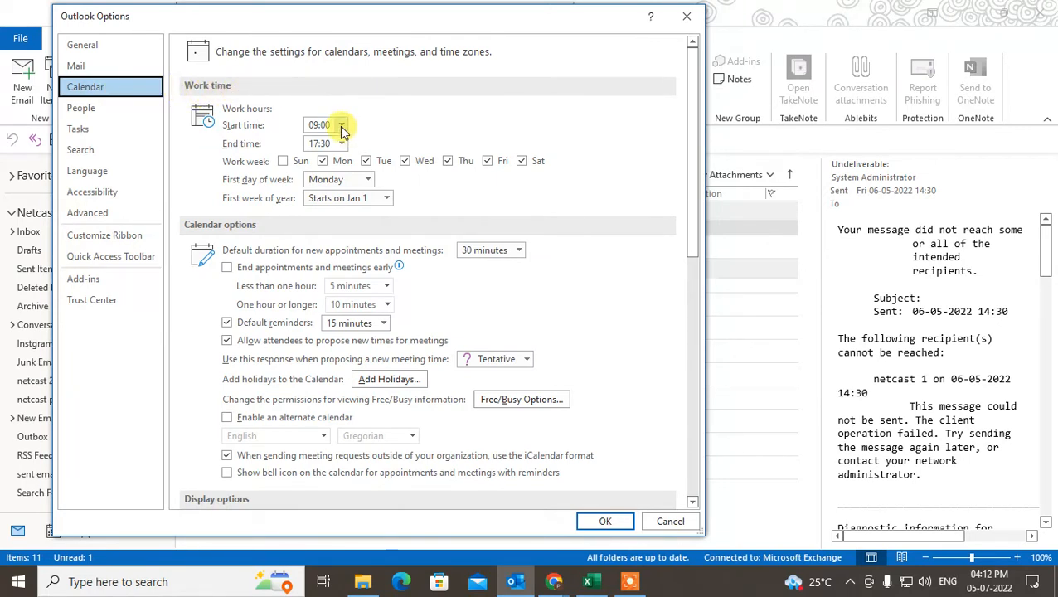
pyautogui.moveTo(439, 113)
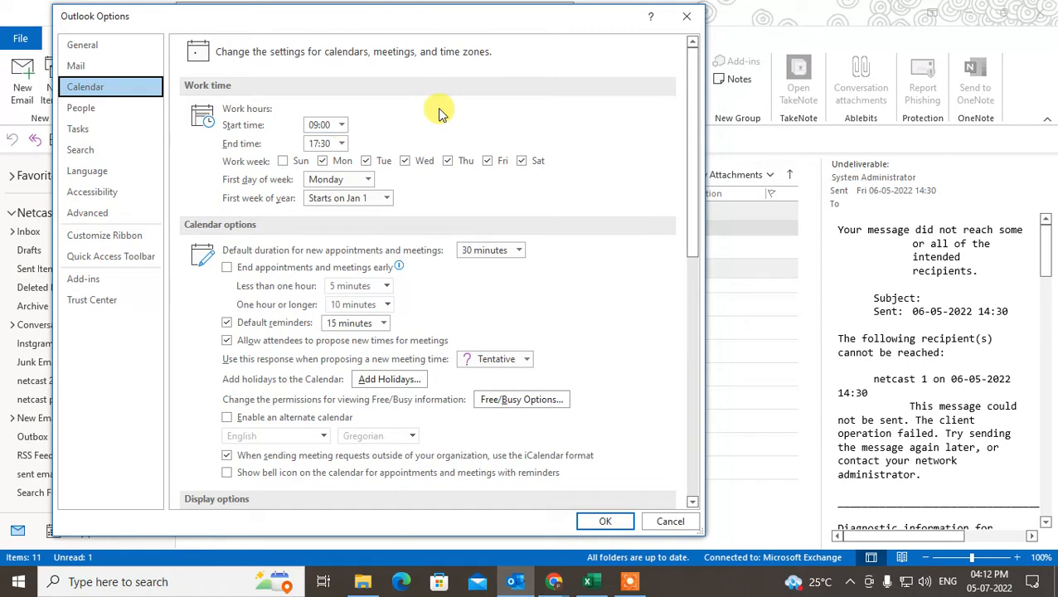
pyautogui.moveTo(374, 126)
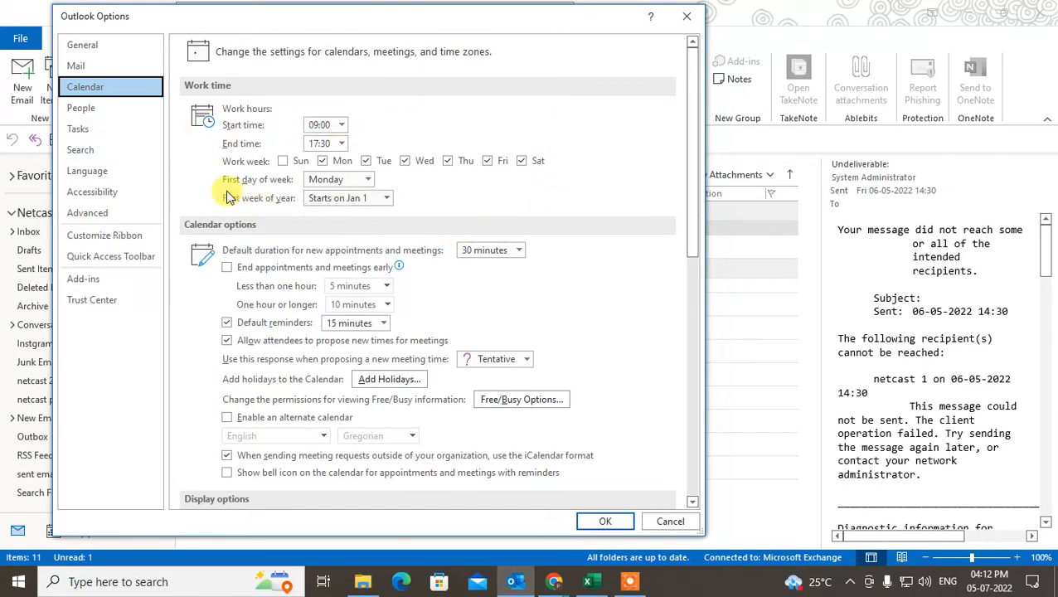
pyautogui.click(341, 124)
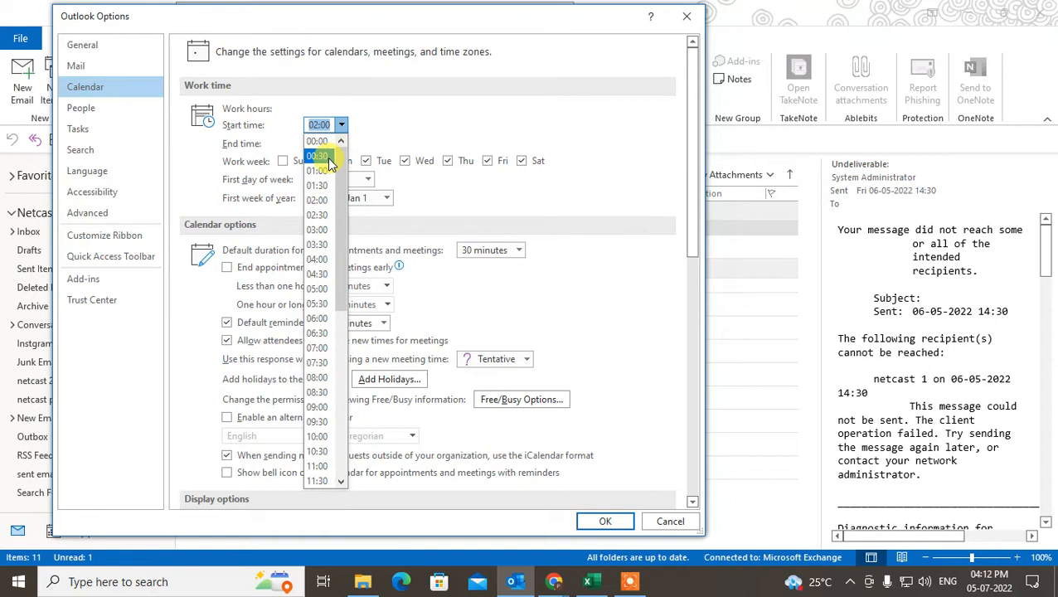
pyautogui.scroll(-3)
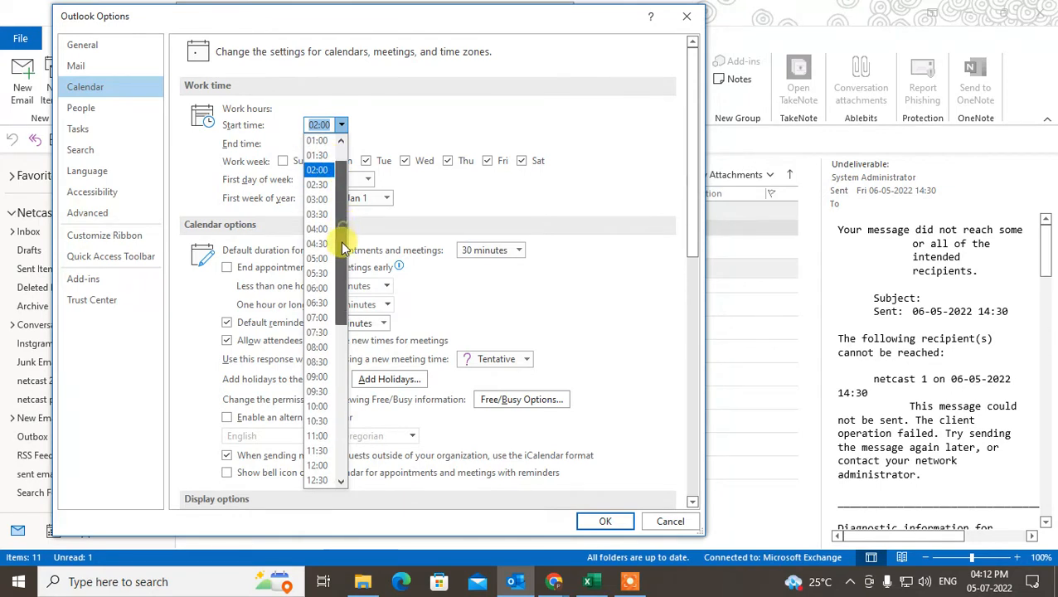
pyautogui.click(319, 377)
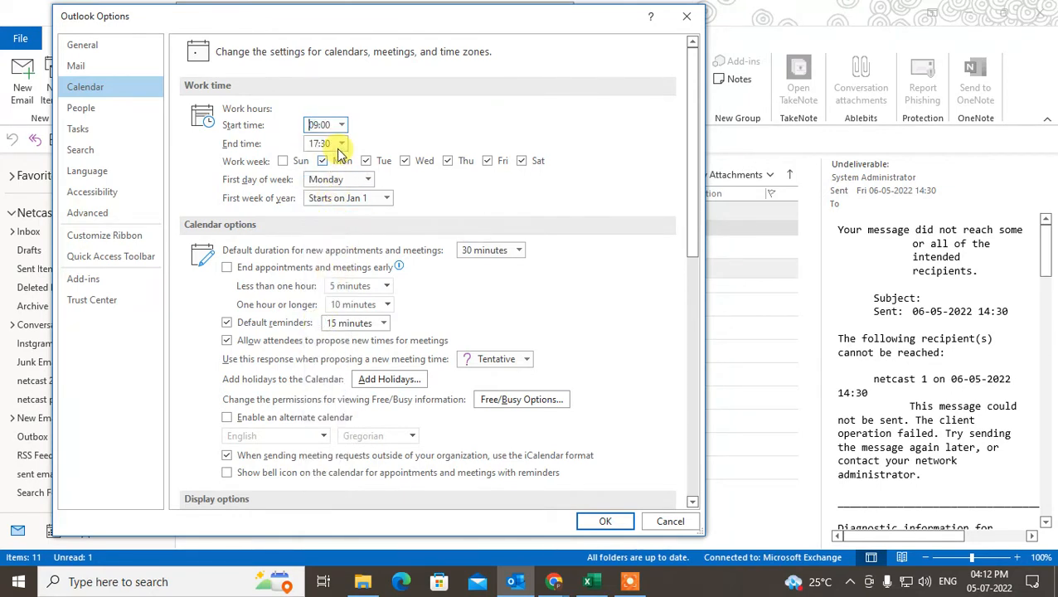
pyautogui.click(341, 142)
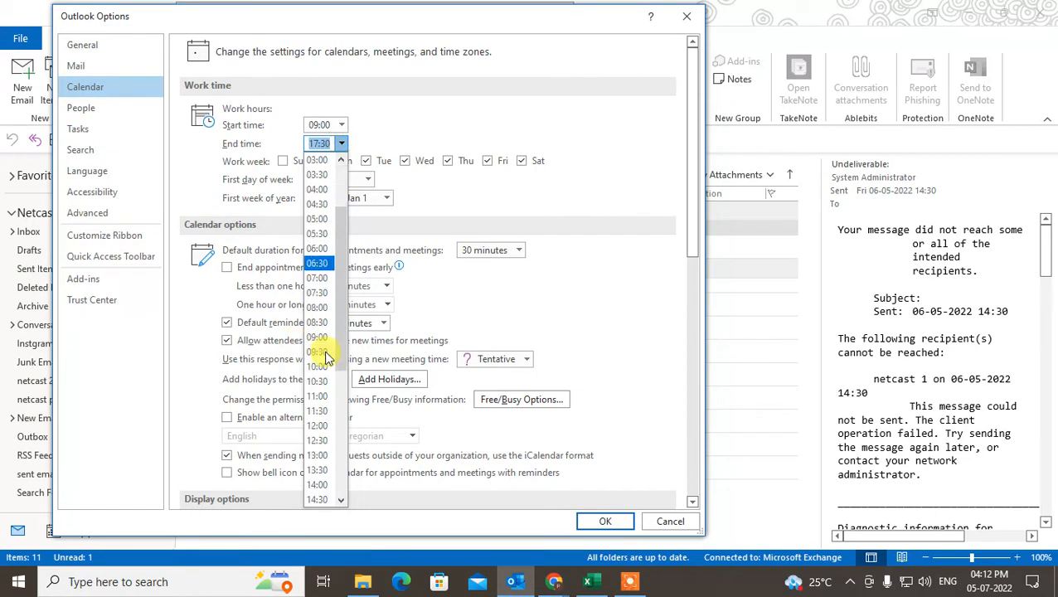
pyautogui.scroll(-3)
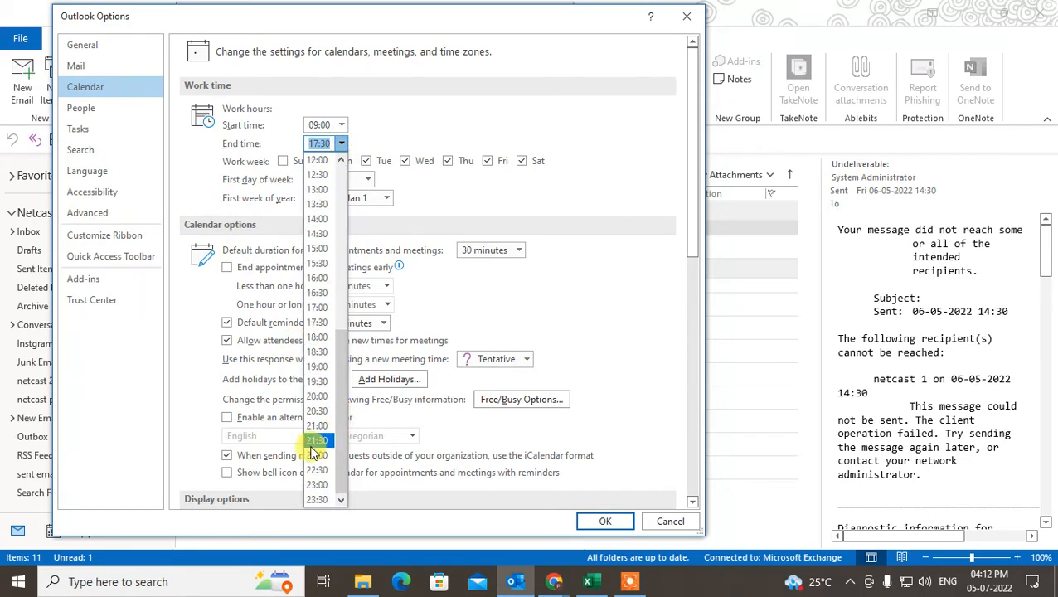
pyautogui.click(318, 307)
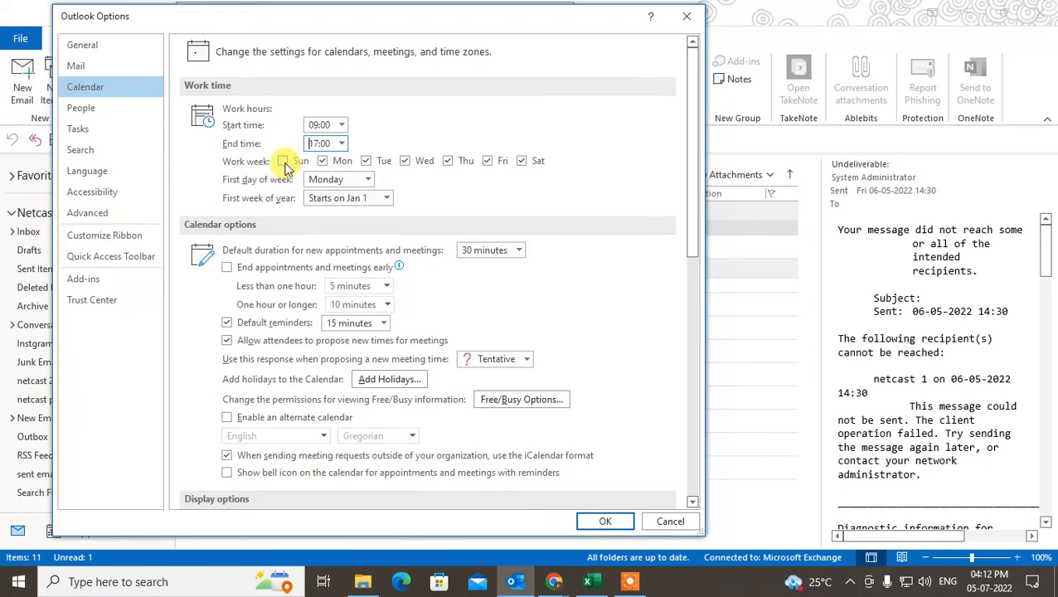
# - Untick Monday in the work week and choose Wednesday as the first day of week
pyautogui.click(282, 161)
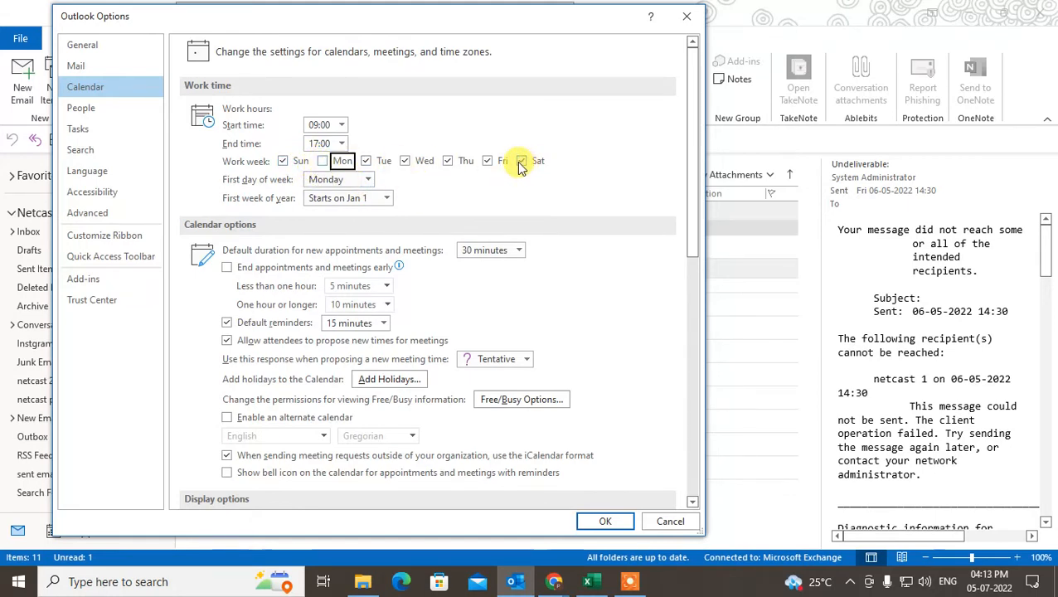
pyautogui.click(521, 161)
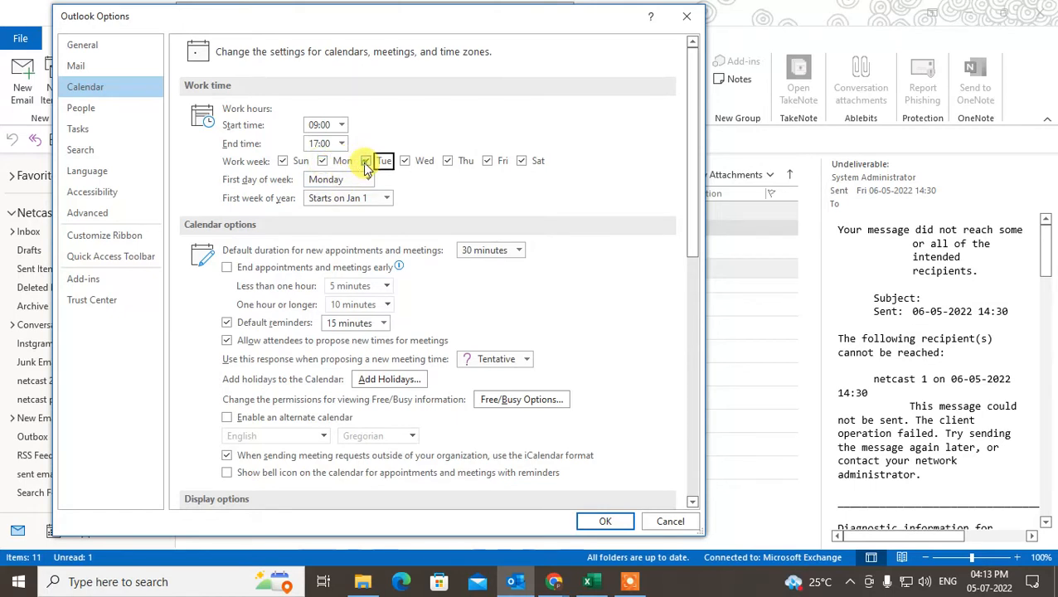
pyautogui.click(365, 161)
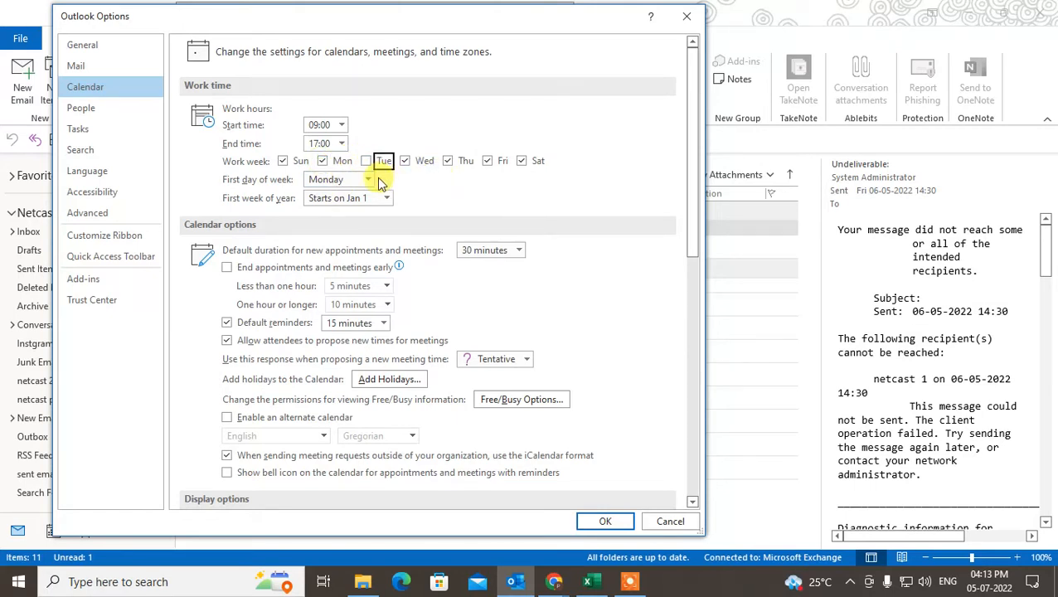
pyautogui.click(368, 179)
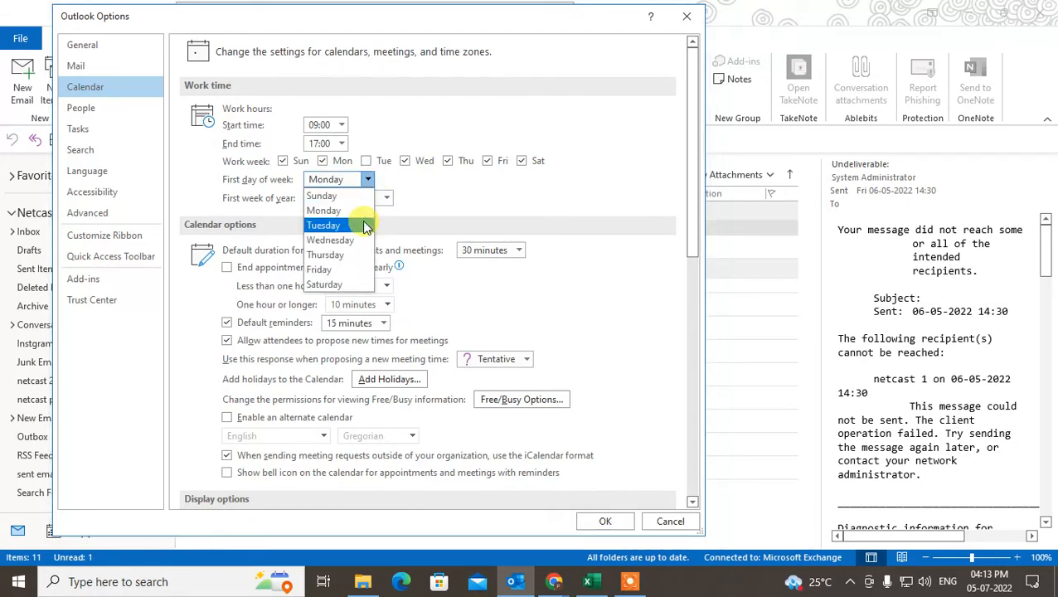
pyautogui.click(330, 239)
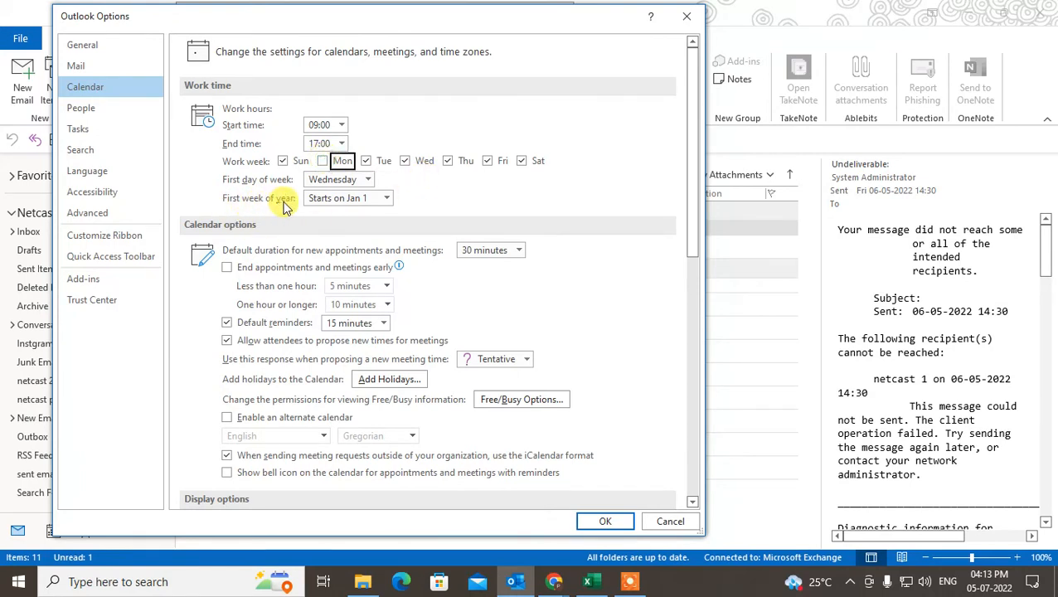
# - Keep first week of year at 'Starts on Jan 1' and close Outlook Options with Cancel
pyautogui.click(385, 197)
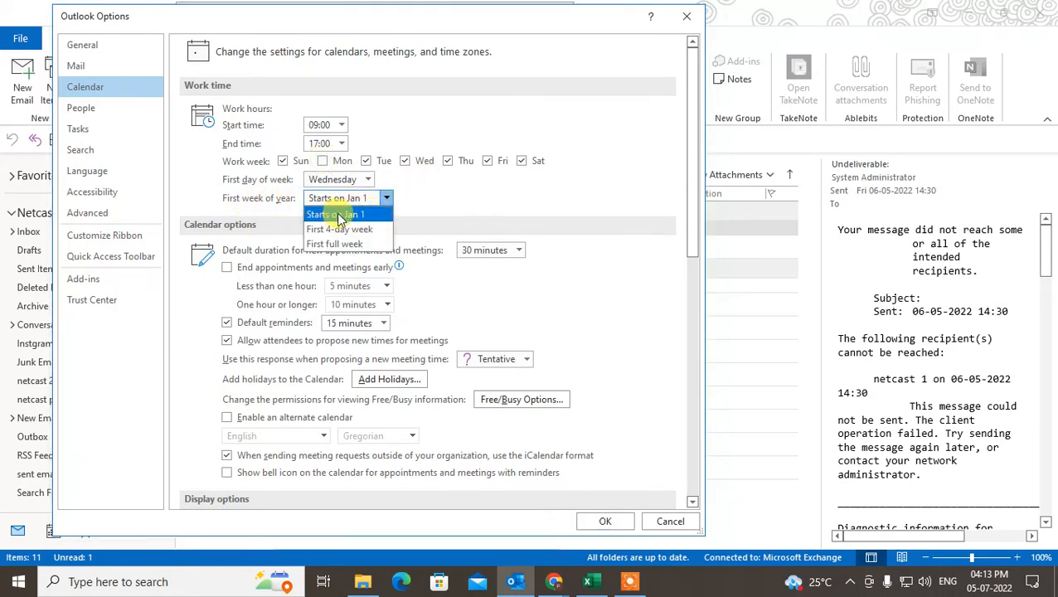
pyautogui.moveTo(340, 229)
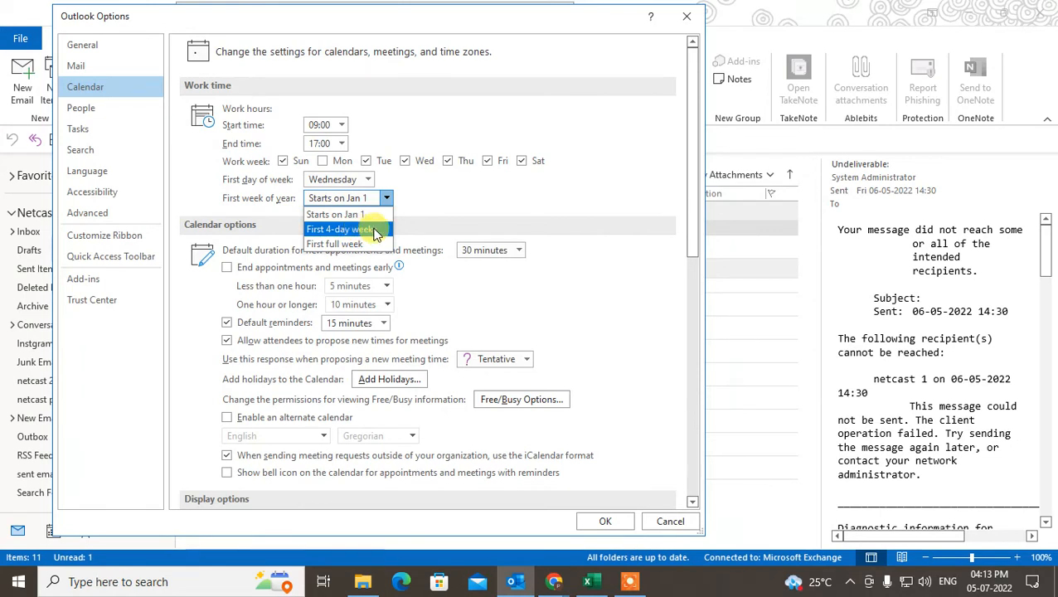
pyautogui.moveTo(335, 242)
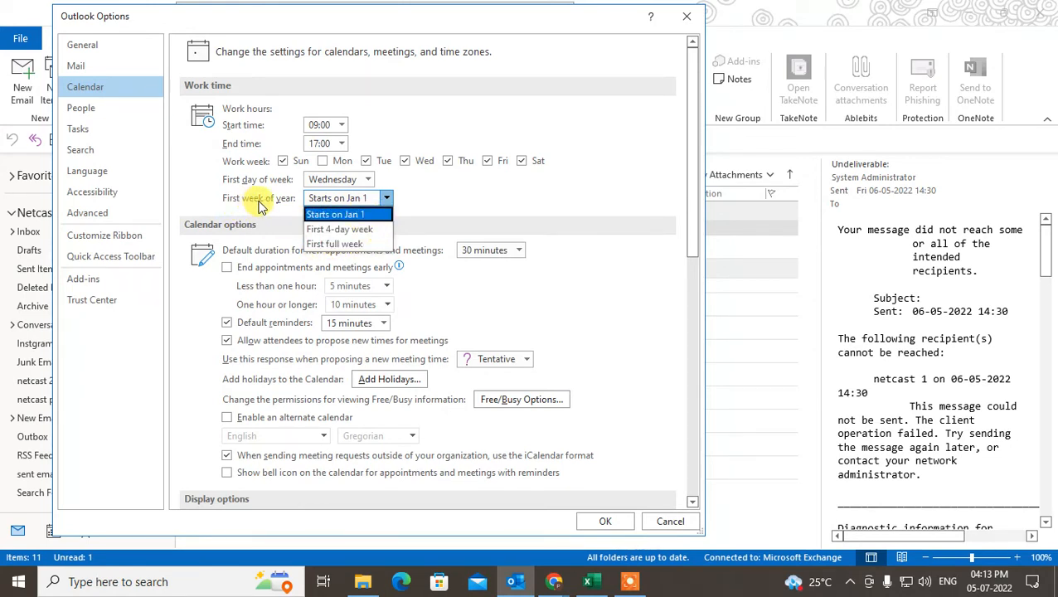
pyautogui.moveTo(348, 214)
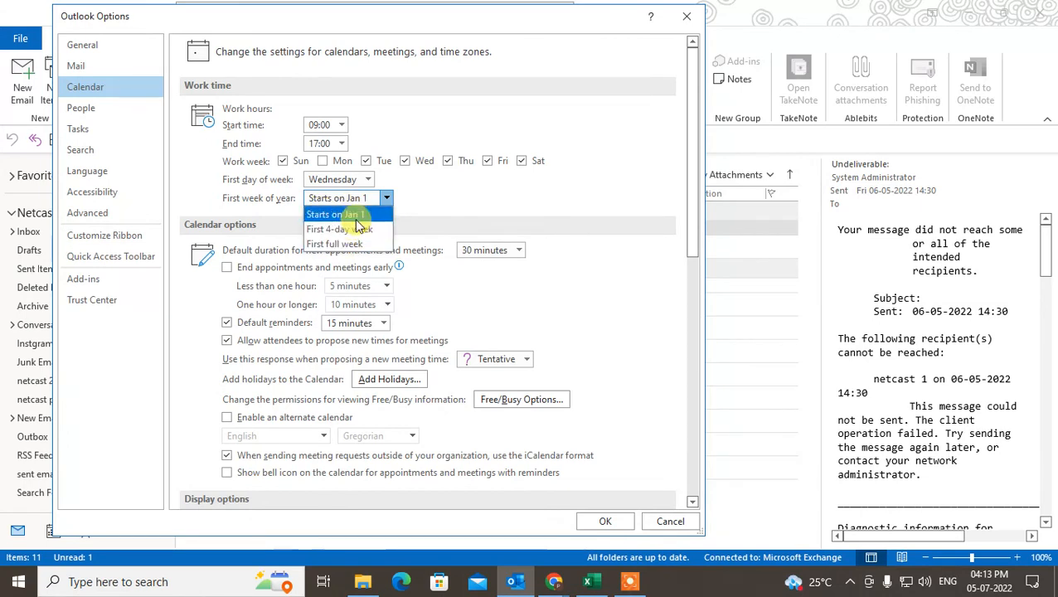
pyautogui.click(335, 214)
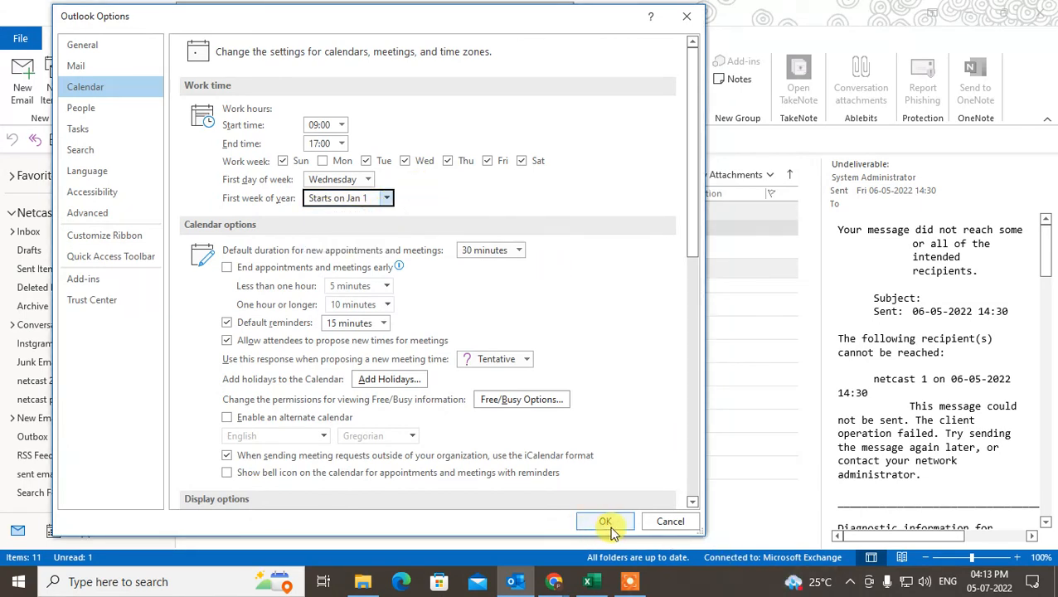
pyautogui.moveTo(669, 520)
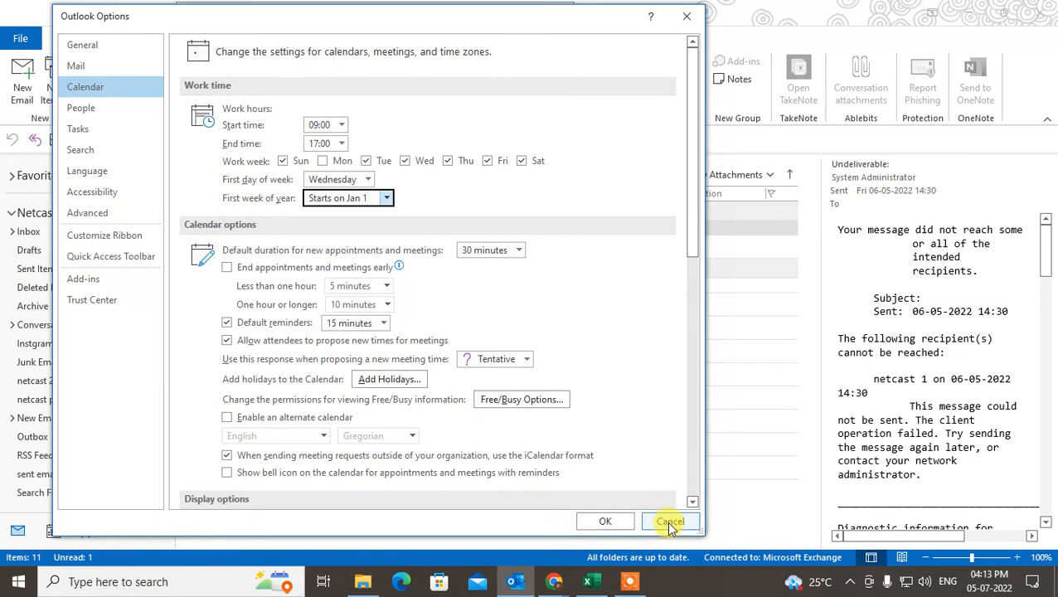
pyautogui.click(670, 521)
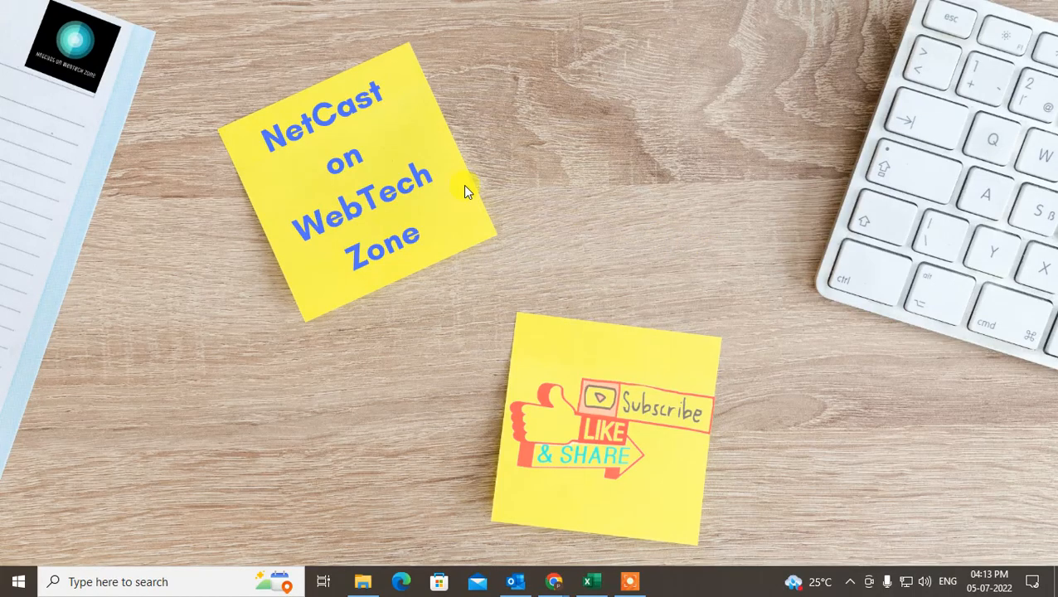
pyautogui.moveTo(456, 183)
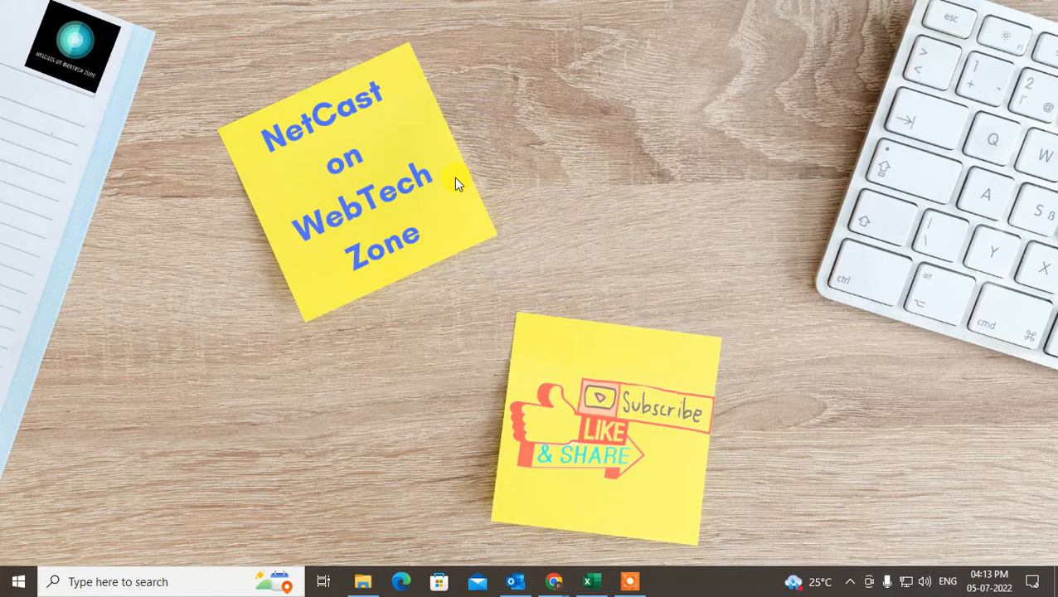